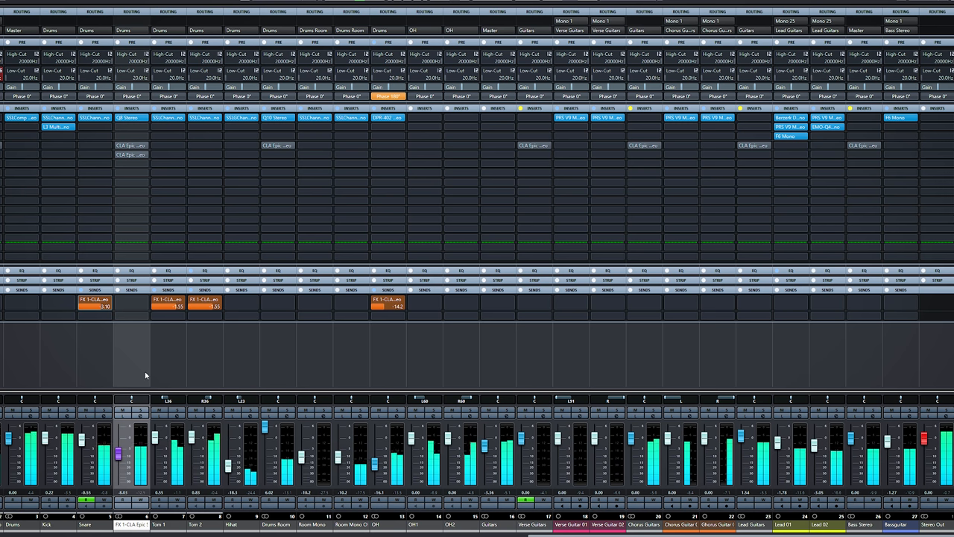
pyautogui.moveTo(221, 370)
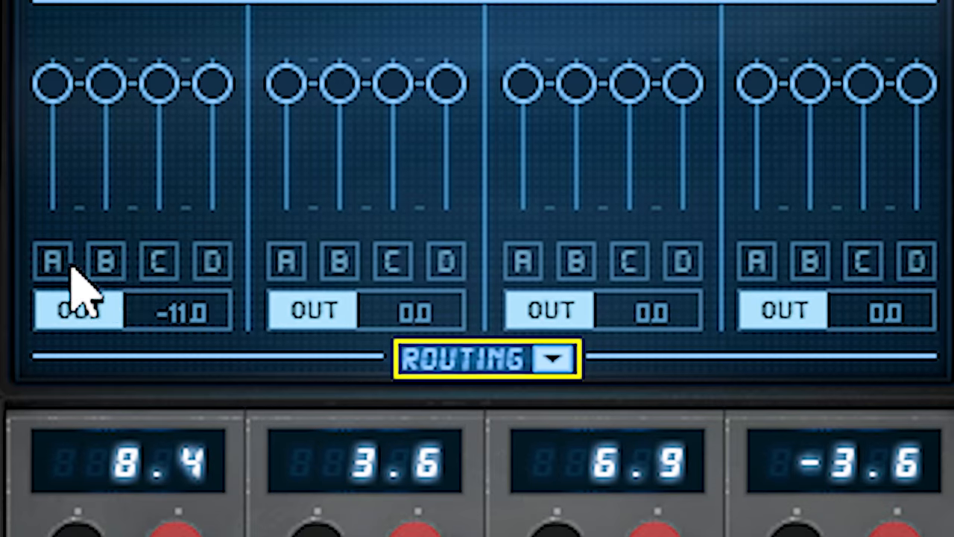
# Send delay 1's output to reverb A in the delay Routing section
pyautogui.click(52, 263)
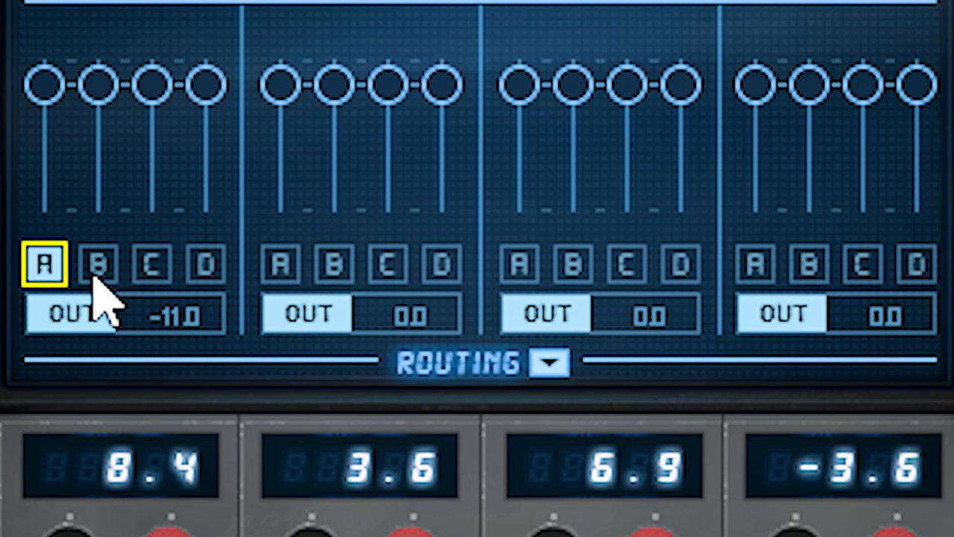
pyautogui.click(188, 263)
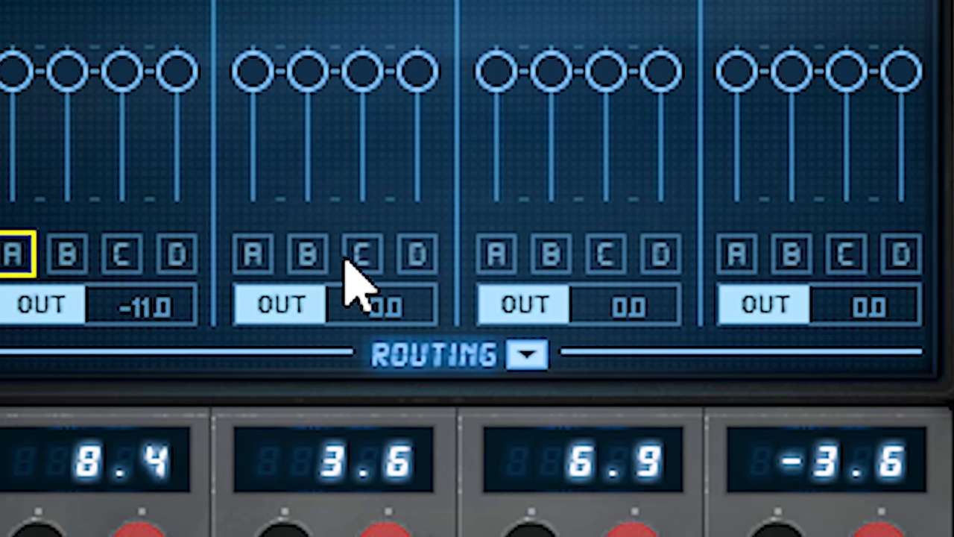
pyautogui.click(298, 250)
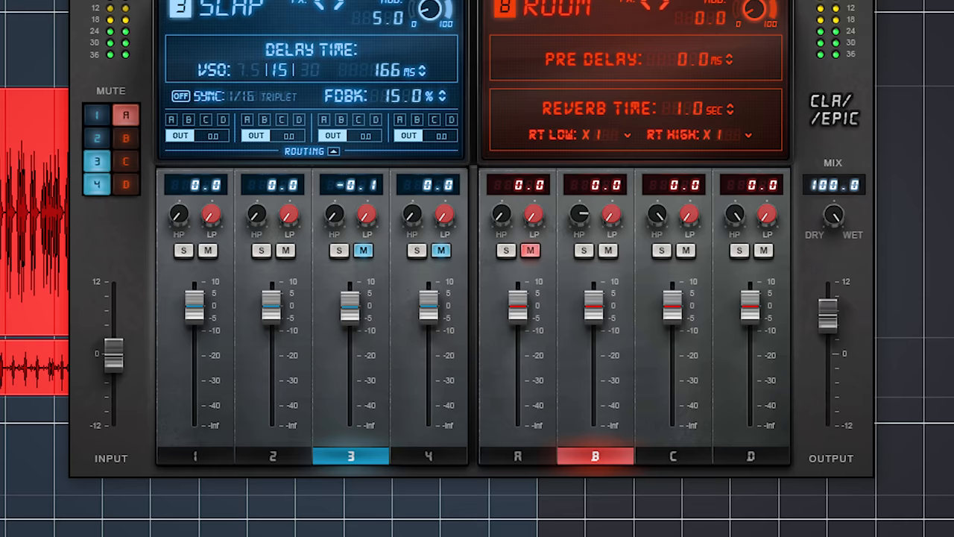
# Switch from setup B to setup A (Full Reset), showing delay 1's Tape effect
pyautogui.scroll(-3)
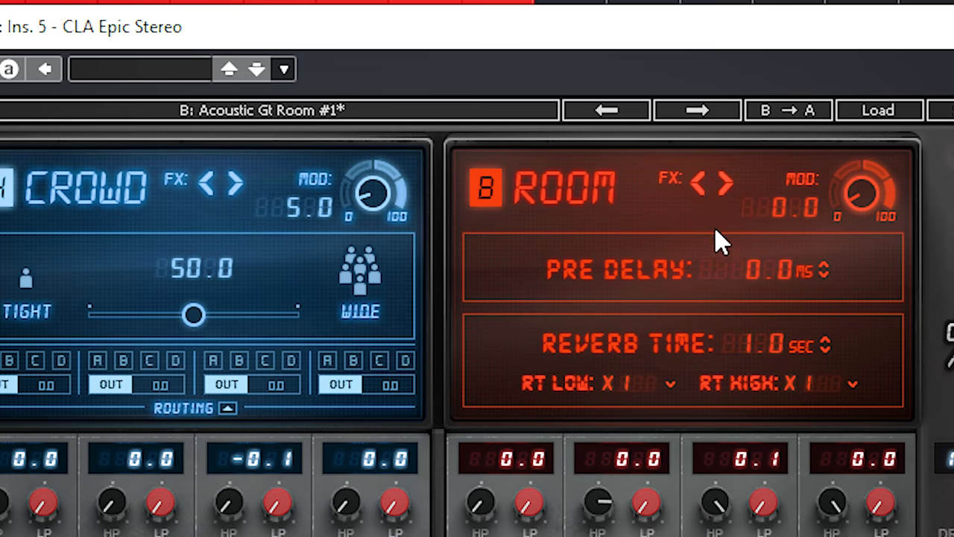
pyautogui.moveTo(202, 142)
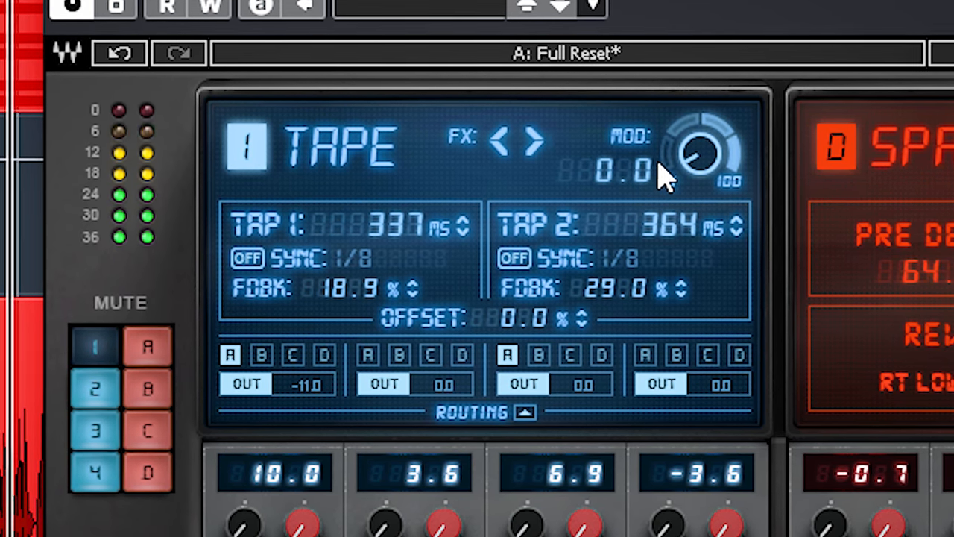
# Turn on Tap 2 sync at 1/8, and set Tap 1 to 219 ms with 24% feedback
pyautogui.click(373, 226)
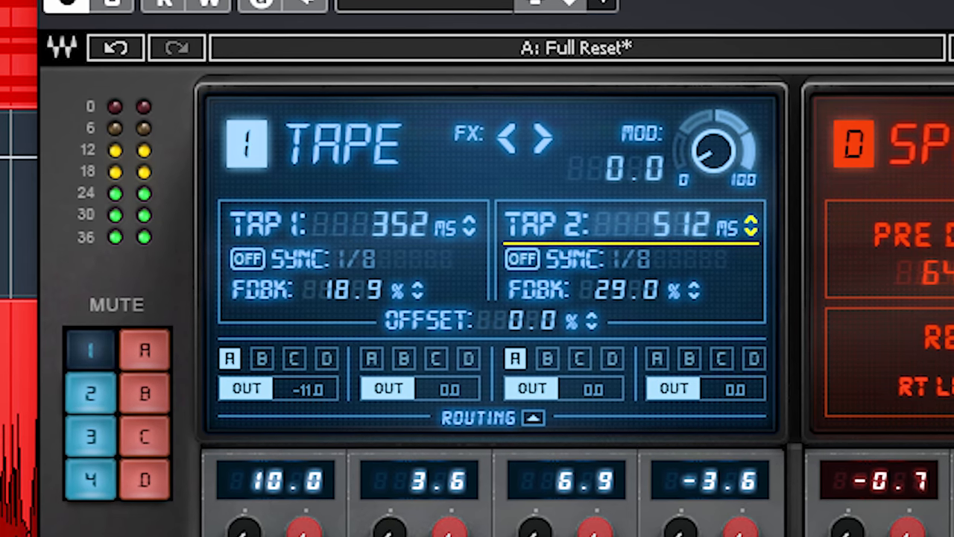
pyautogui.click(247, 258)
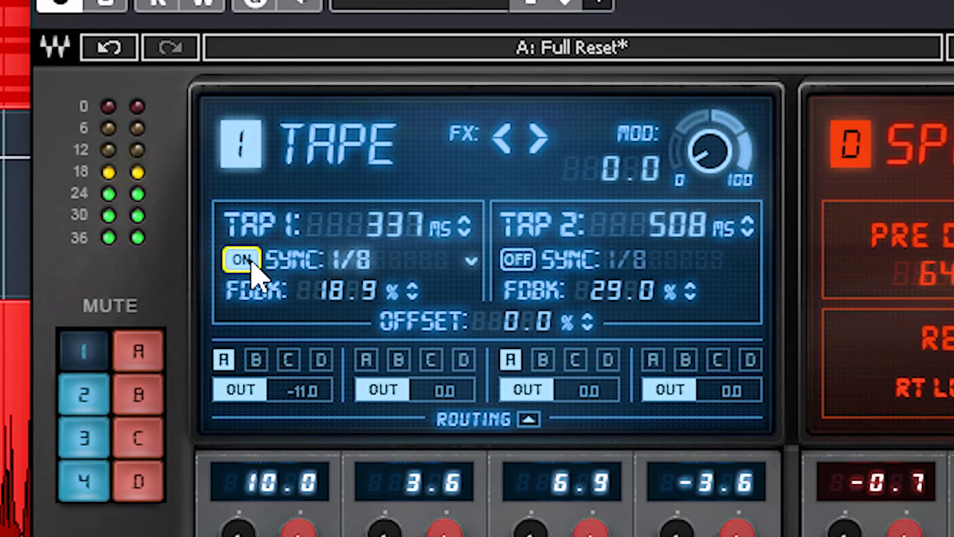
pyautogui.click(515, 260)
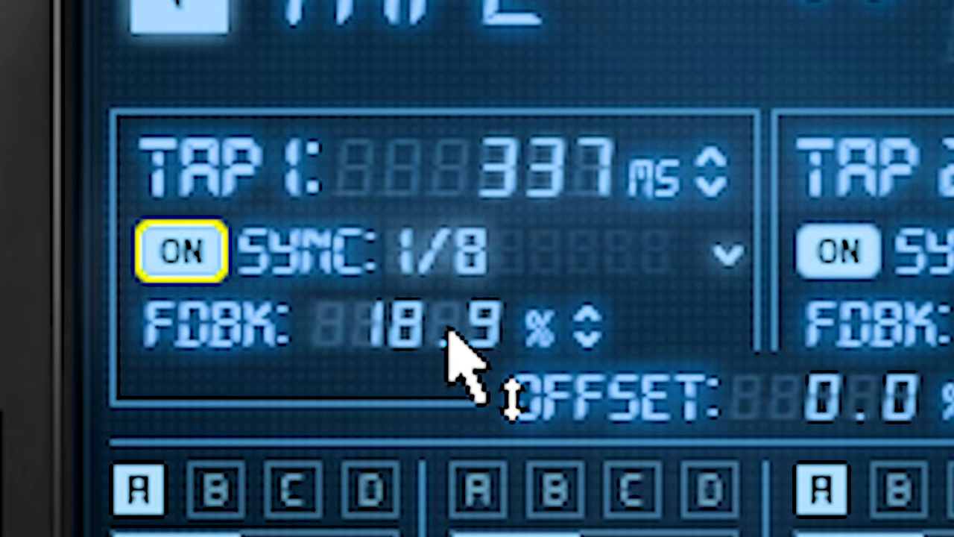
pyautogui.click(182, 251)
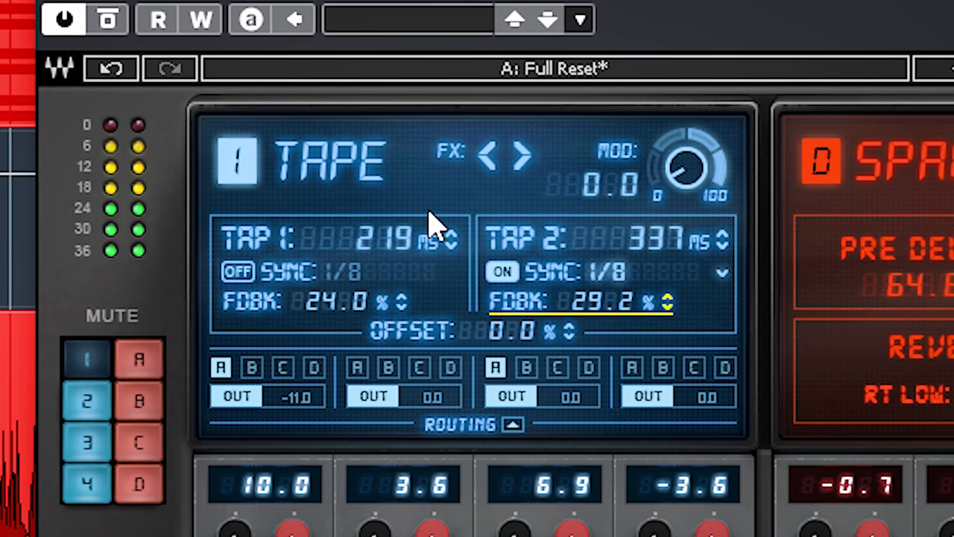
# Set Tap 1 to 200 ms and enter 100 as the Tap 2 delay time
pyautogui.doubleClick(365, 237)
pyautogui.write('200')
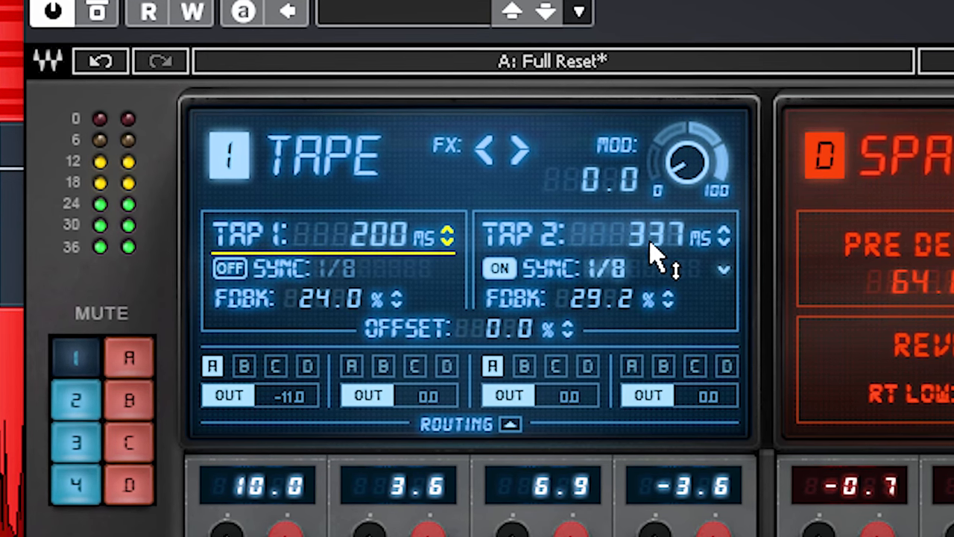
pyautogui.doubleClick(634, 234)
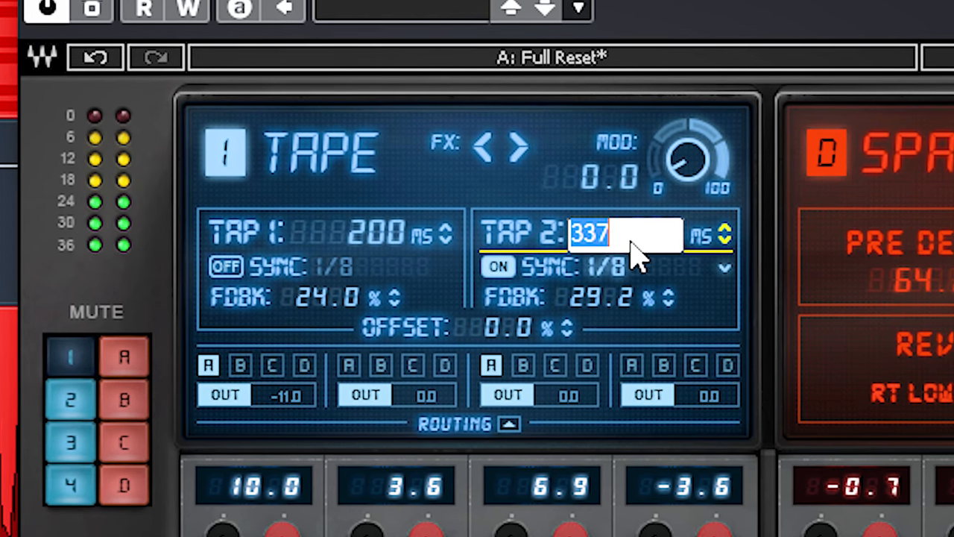
pyautogui.write('100')
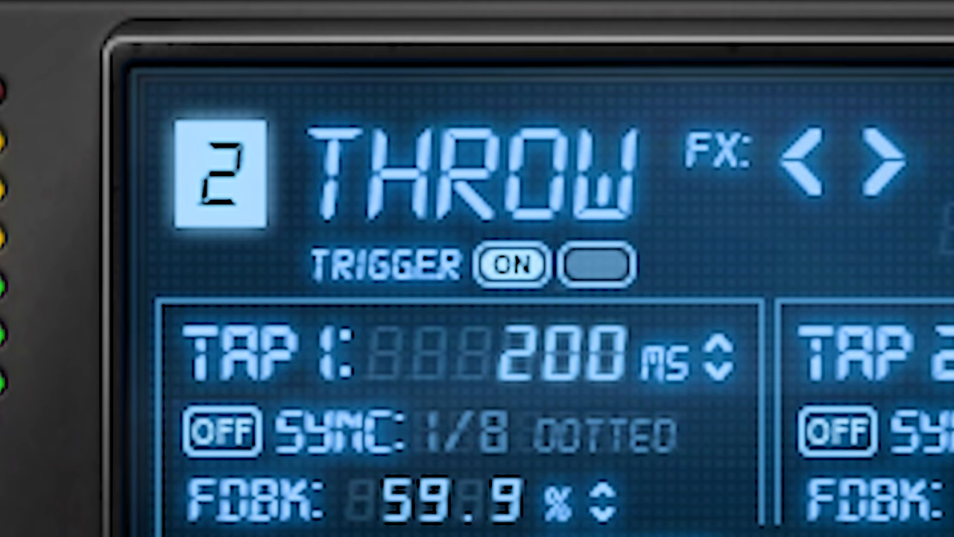
pyautogui.moveTo(589, 373)
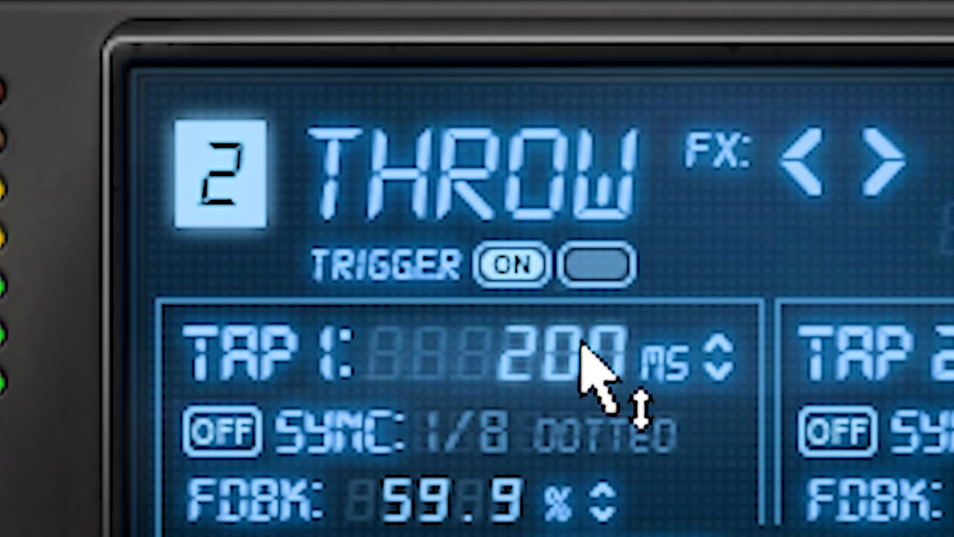
pyautogui.moveTo(592, 266)
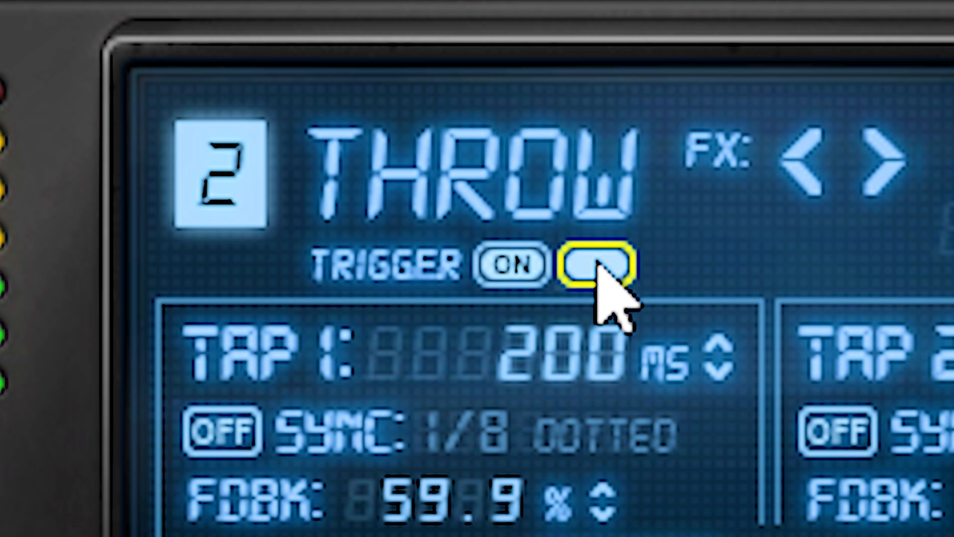
pyautogui.moveTo(723, 305)
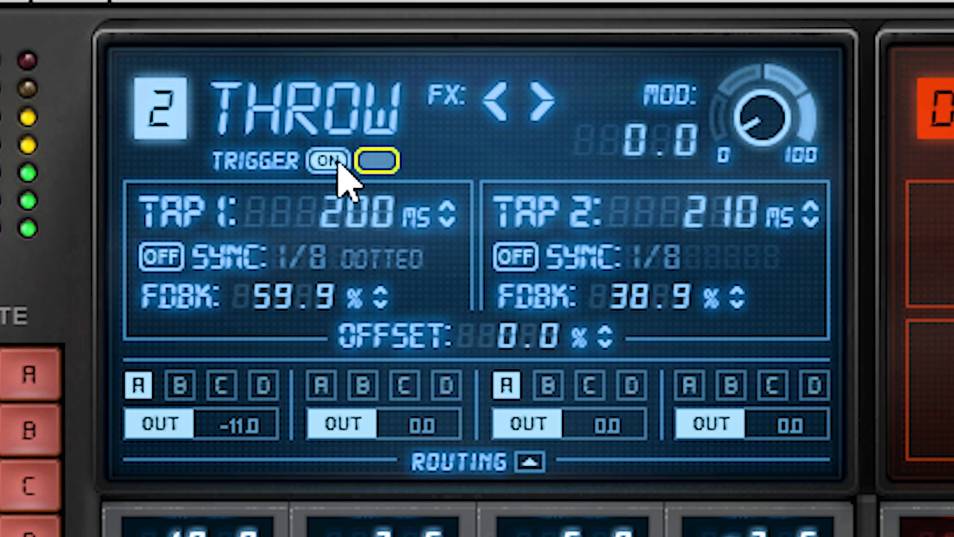
# Turn on the trigger for the Throw delay in slot 2
pyautogui.click(324, 162)
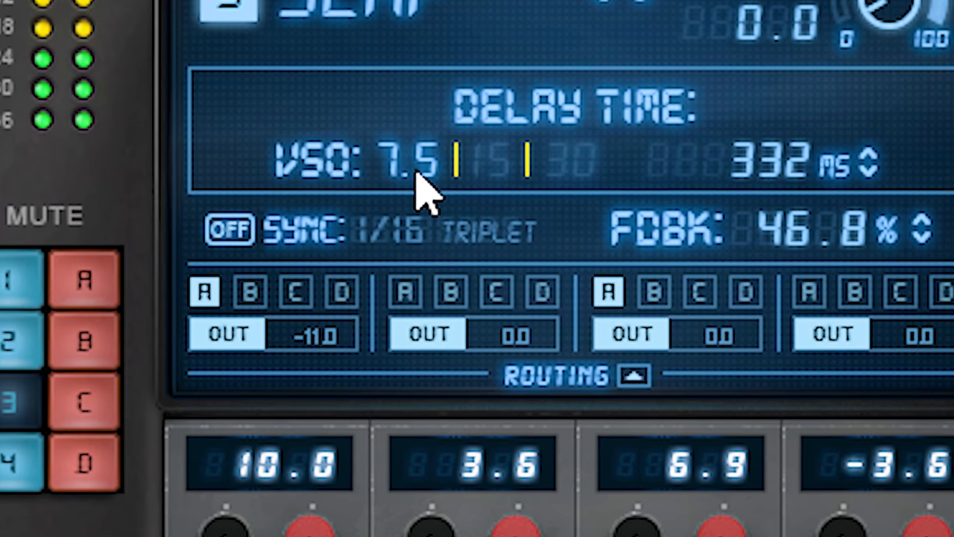
pyautogui.moveTo(365, 246)
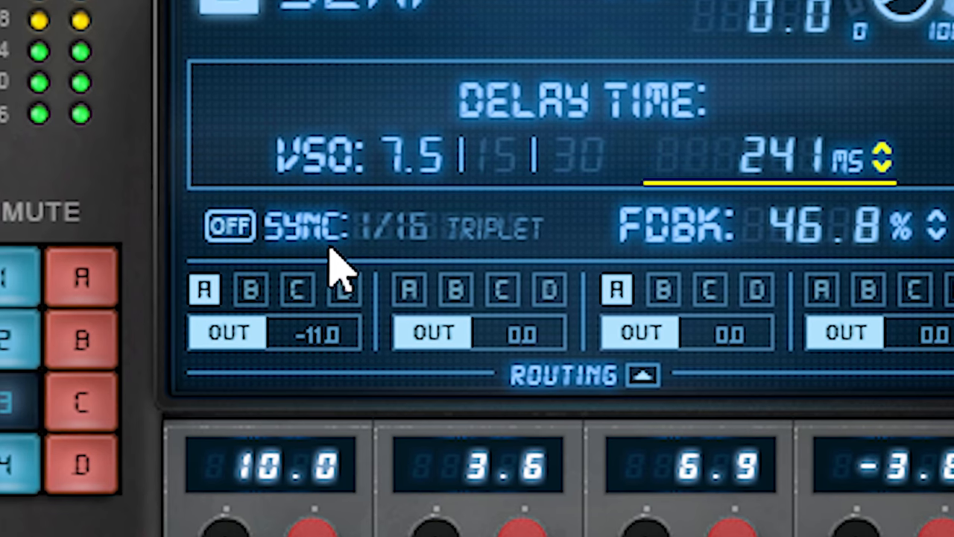
# Sync the Slap delay's time to tempo, landing on 1/16 dotted
pyautogui.click(230, 227)
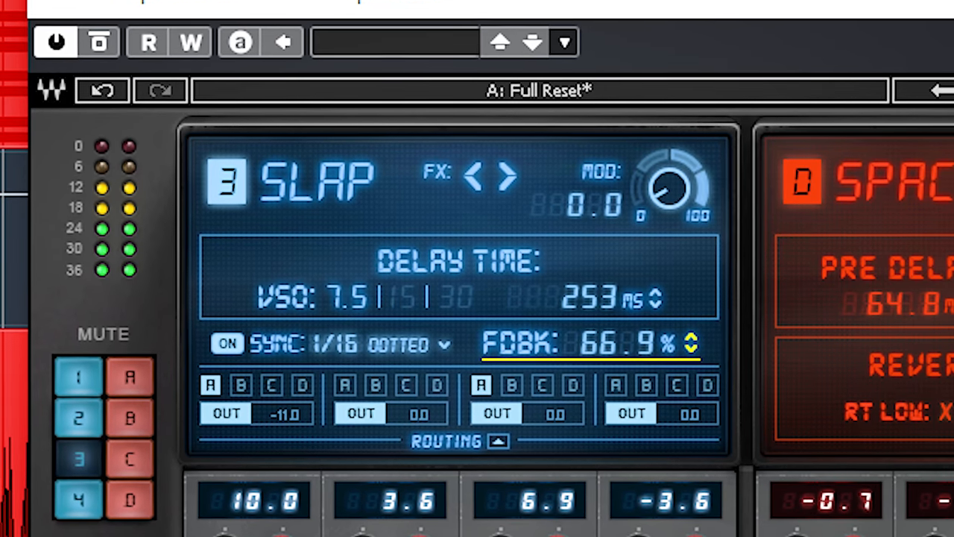
# Sweep the Crowd delay's width from tight to fully wide, then change the reverb's RT High multiplier
pyautogui.click(506, 175)
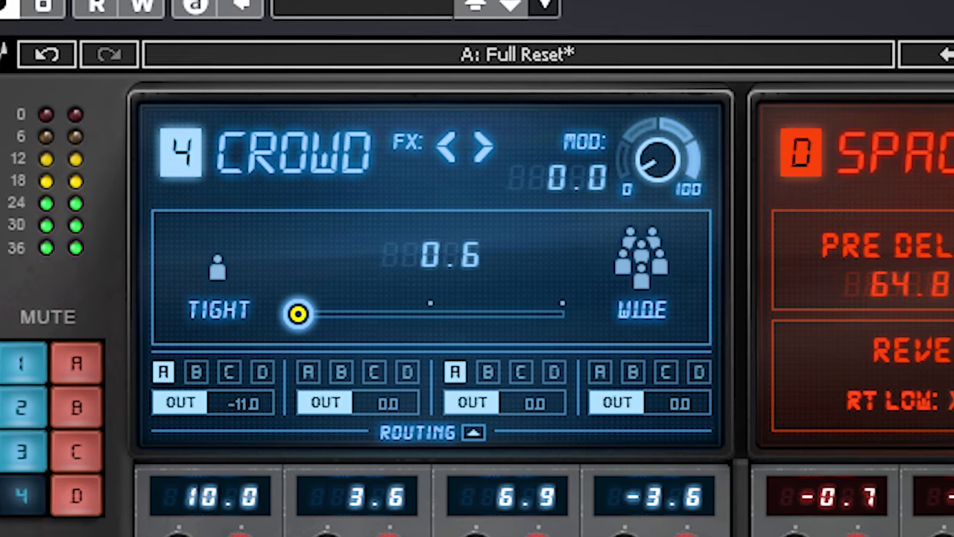
pyautogui.moveTo(299, 313); pyautogui.dragTo(402, 309)
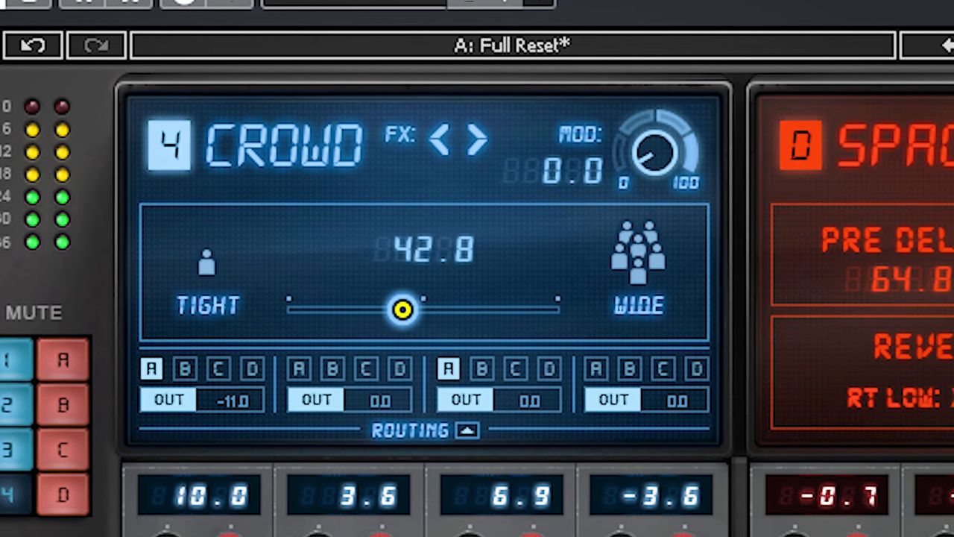
pyautogui.moveTo(402, 310); pyautogui.dragTo(534, 306)
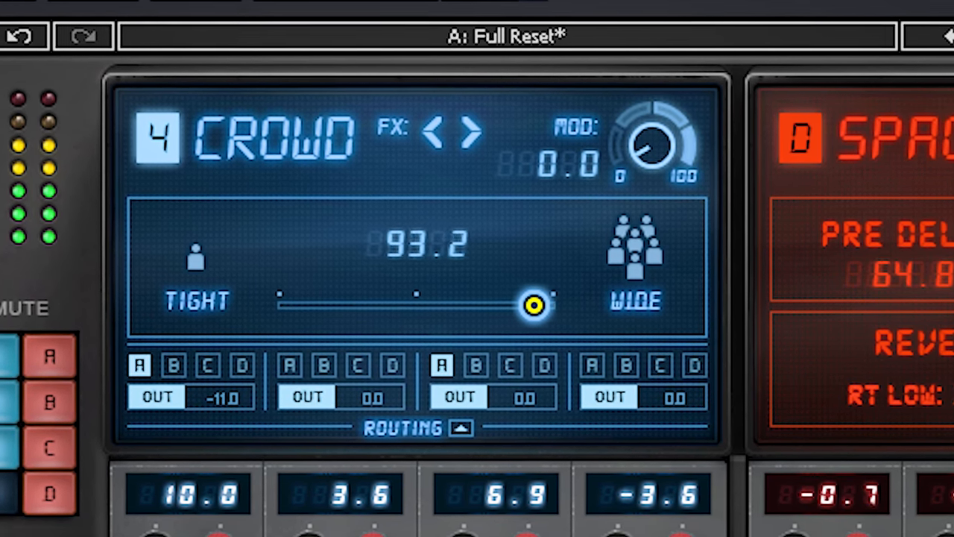
pyautogui.moveTo(534, 304); pyautogui.dragTo(287, 309)
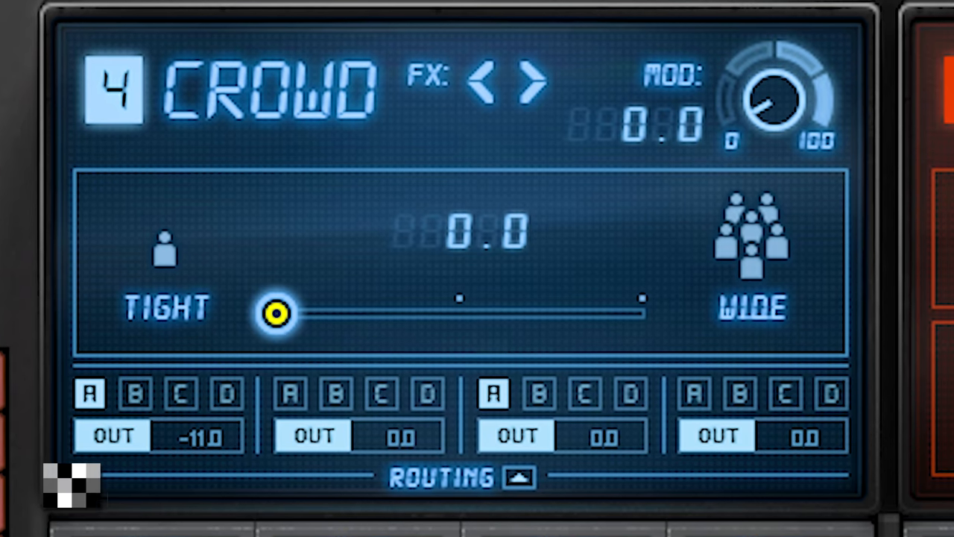
pyautogui.moveTo(278, 313); pyautogui.dragTo(645, 313)
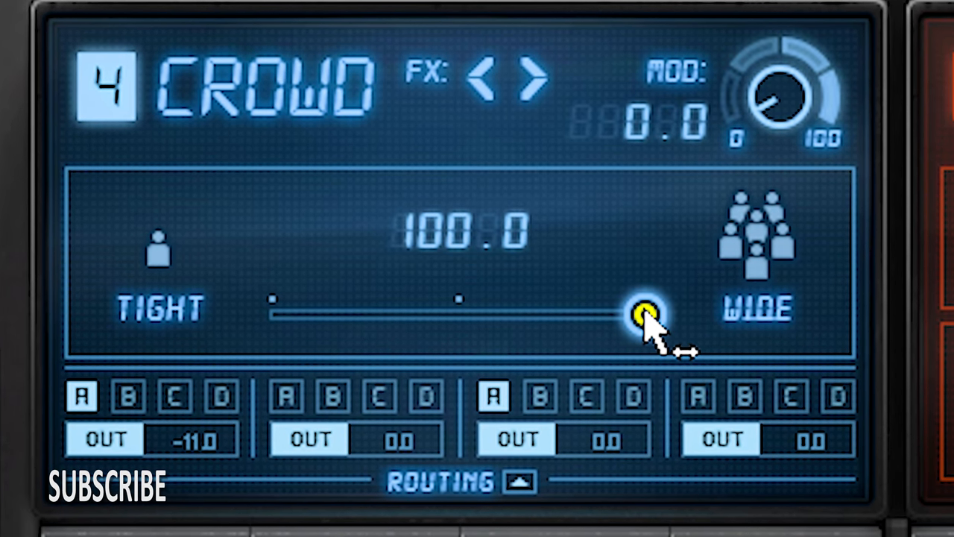
pyautogui.moveTo(645, 313); pyautogui.dragTo(268, 313)
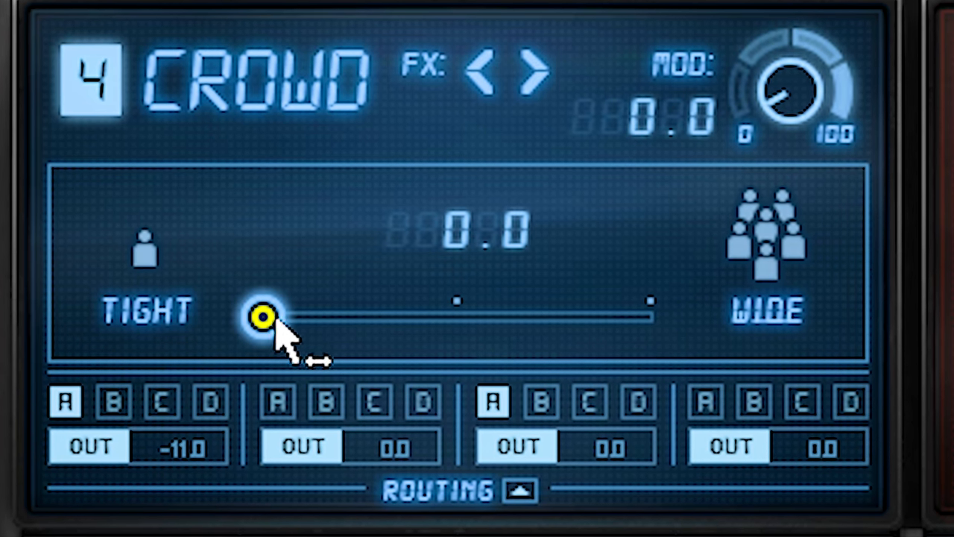
pyautogui.moveTo(264, 317); pyautogui.dragTo(654, 320)
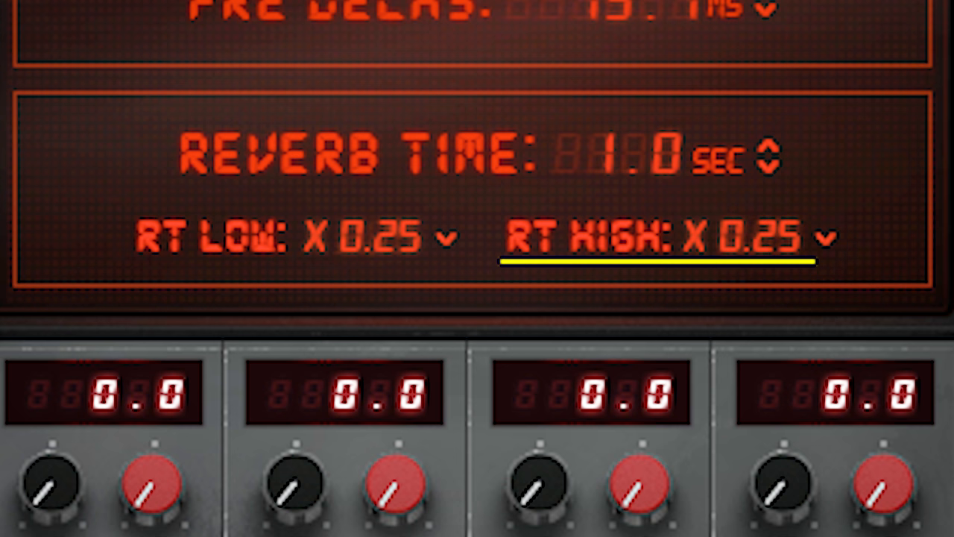
pyautogui.click(298, 237)
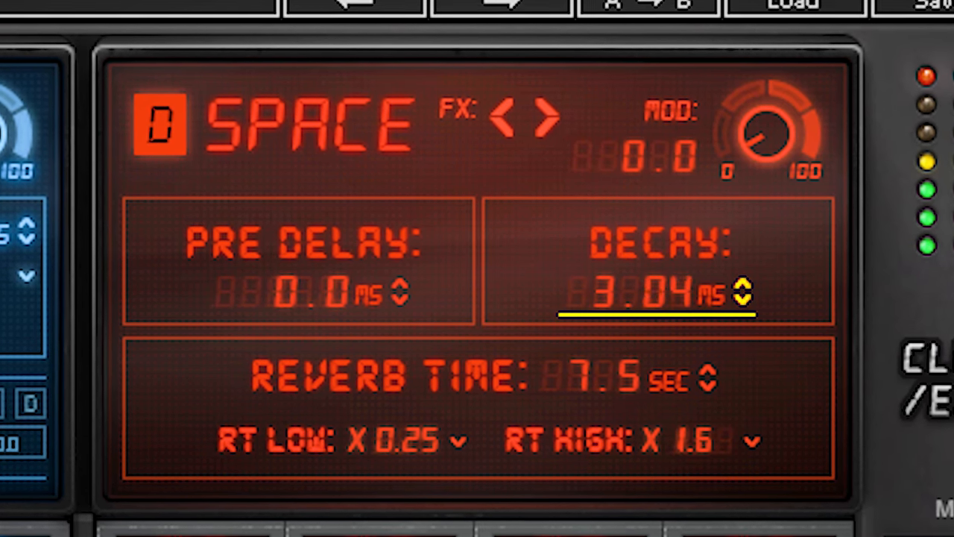
# Lower the Space reverb's decay to about 2.83 with the down arrow
pyautogui.click(747, 300)
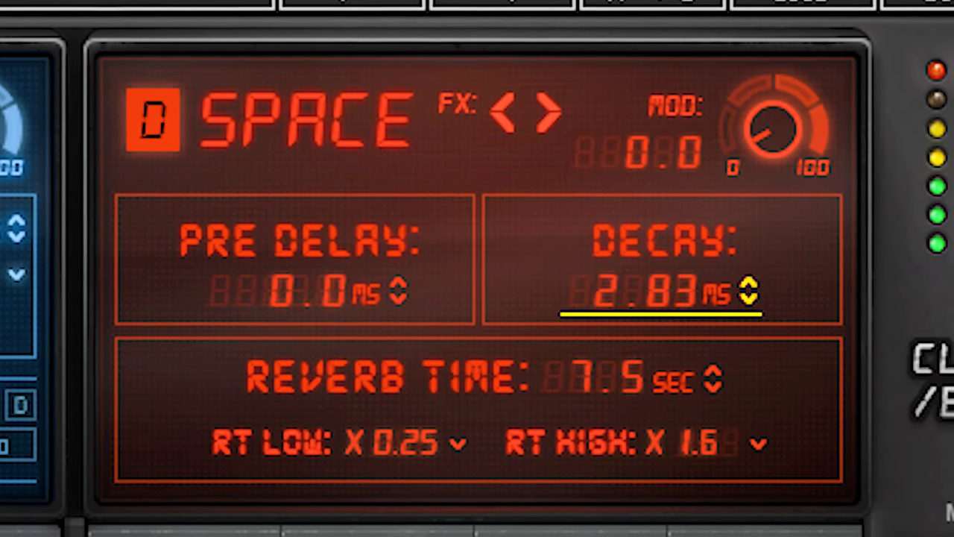
pyautogui.click(749, 283)
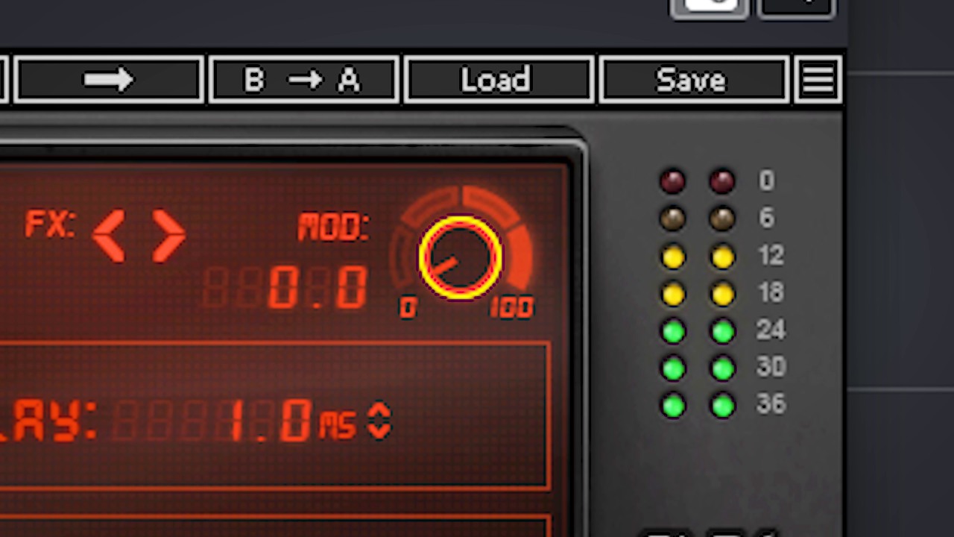
pyautogui.moveTo(216, 231)
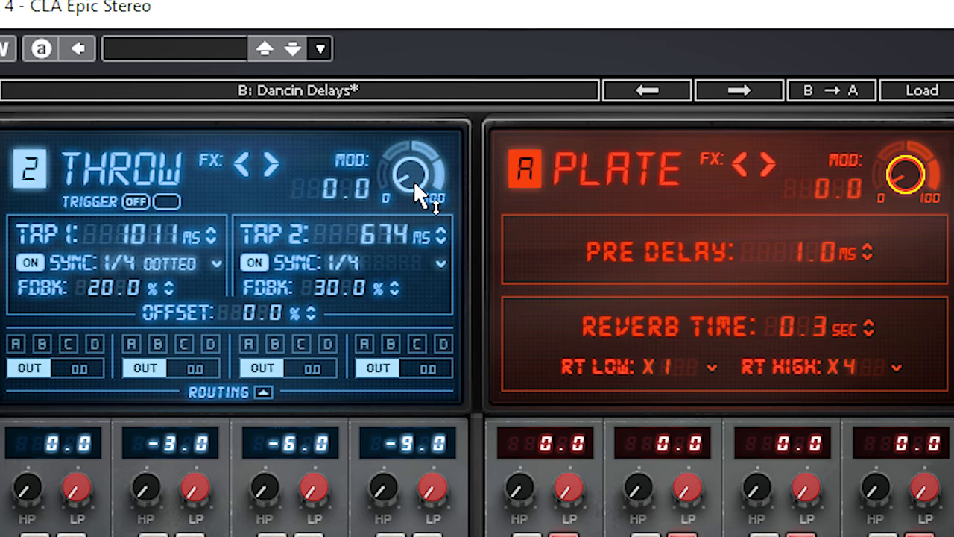
# Push the Throw delay's modulation to full, tweak the Plate reverb's mod, then settle Throw near 55.6
pyautogui.moveTo(413, 171); pyautogui.dragTo(414, 156)
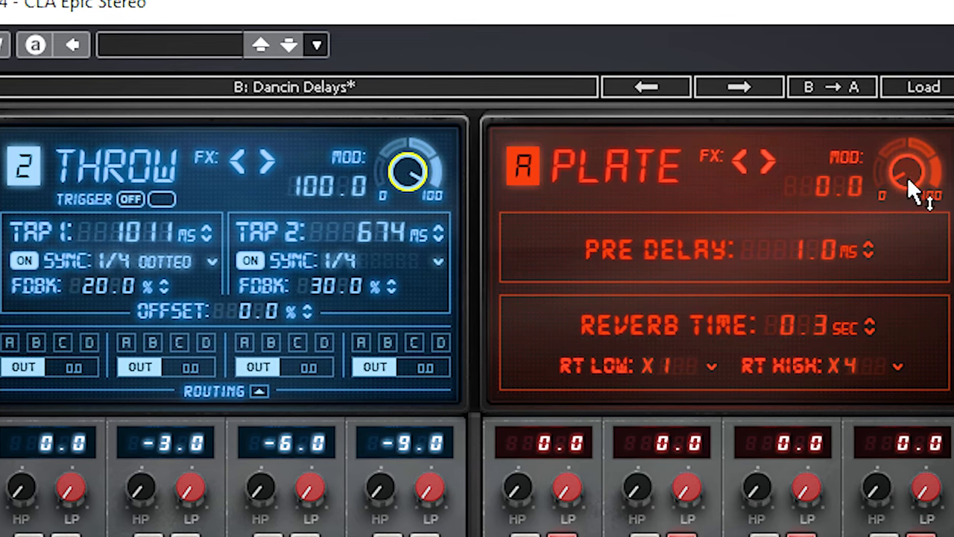
pyautogui.moveTo(907, 171); pyautogui.dragTo(917, 160)
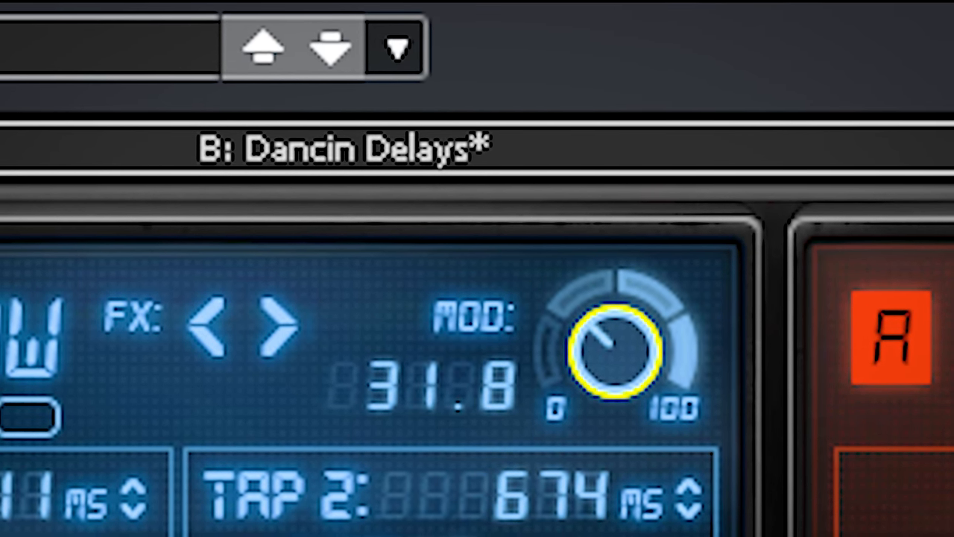
pyautogui.moveTo(607, 351); pyautogui.dragTo(607, 313)
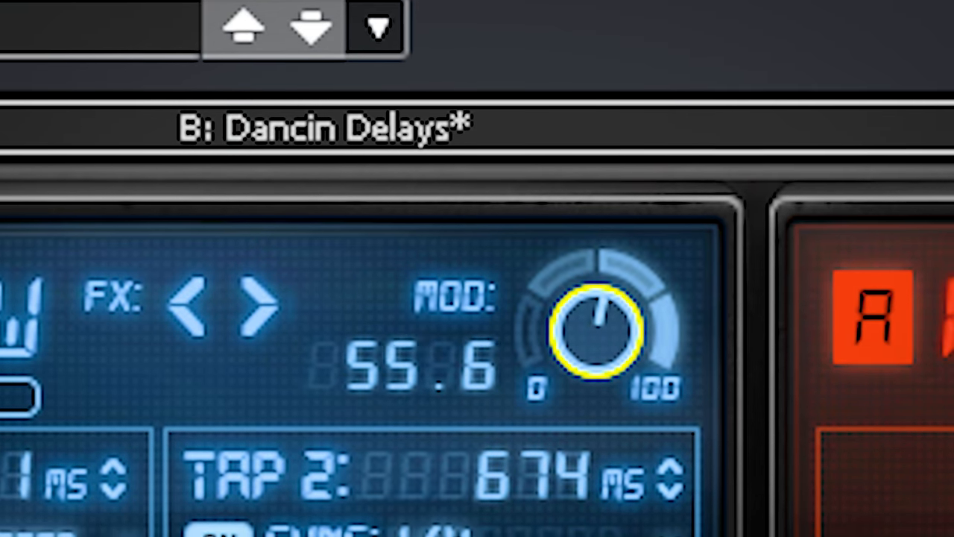
pyautogui.moveTo(594, 333); pyautogui.dragTo(594, 298)
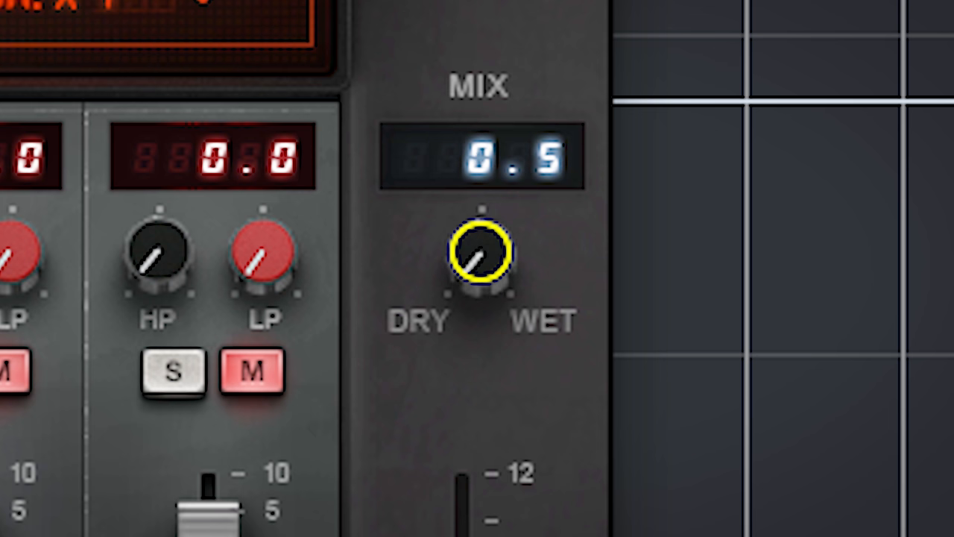
# Raise the dry/wet mix from 0.5 to about 51.9
pyautogui.moveTo(481, 257); pyautogui.dragTo(515, 223)
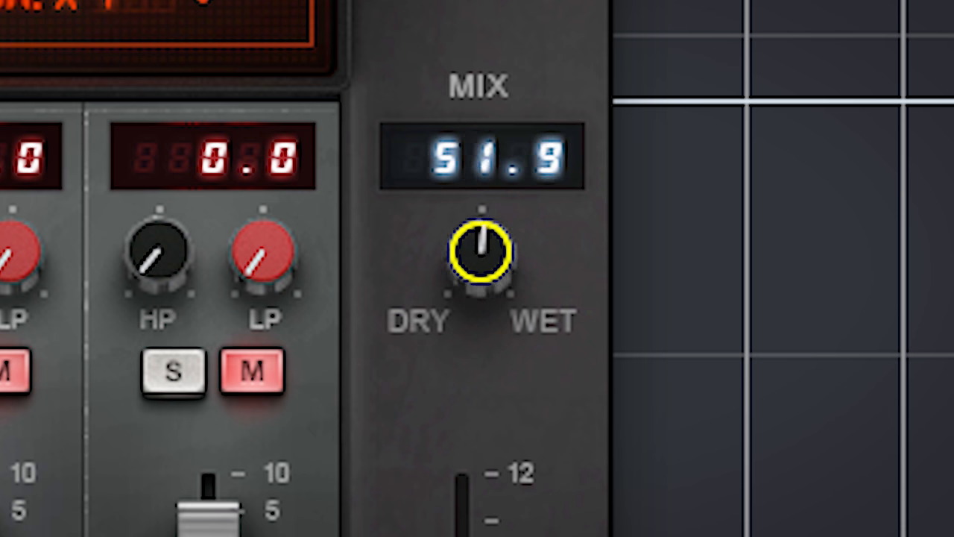
pyautogui.moveTo(481, 253); pyautogui.dragTo(495, 239)
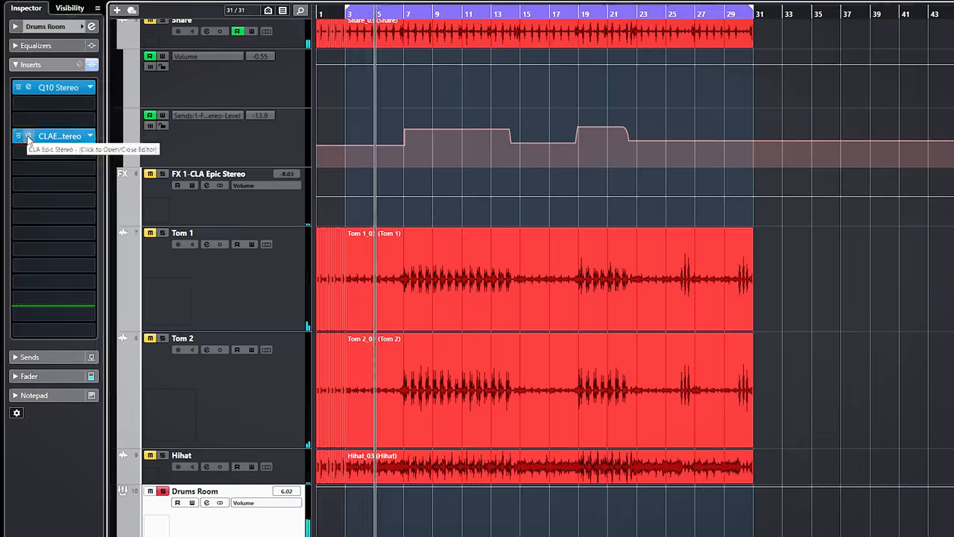
# Open the Drums Room CLA Epic on The Room #4 preset and close the Q10 EQ
pyautogui.click(28, 136)
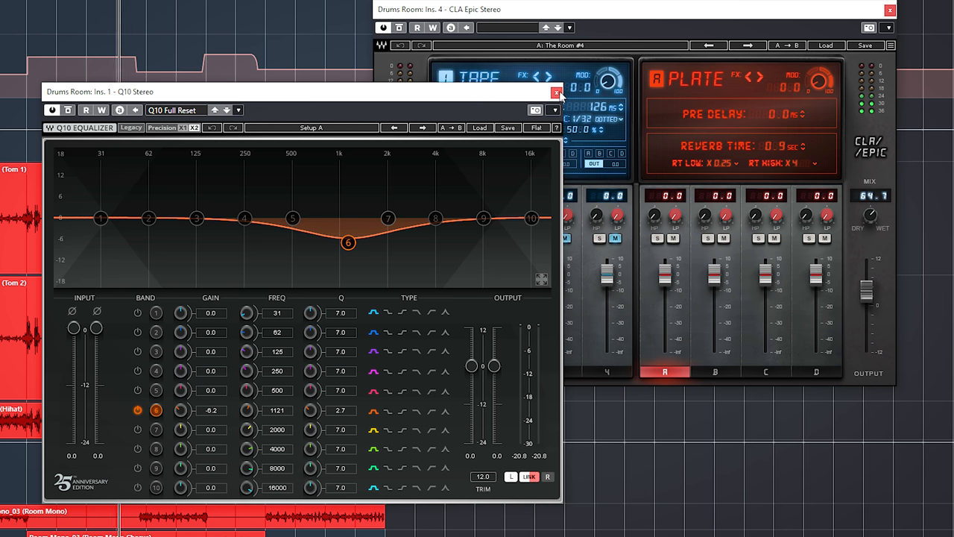
pyautogui.click(556, 91)
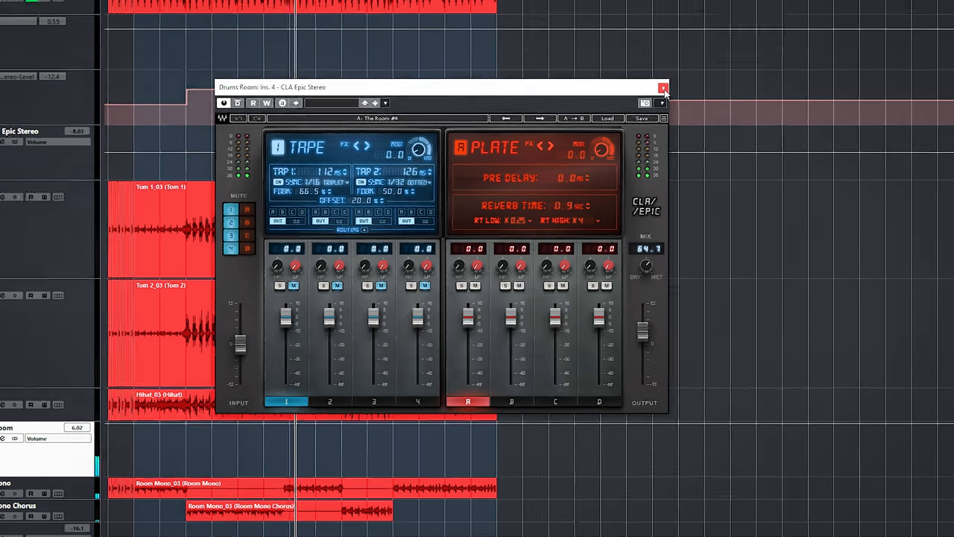
# Close the Drums Room CLA Epic window and bring up the Verse Guitars CLA Epic
pyautogui.click(662, 88)
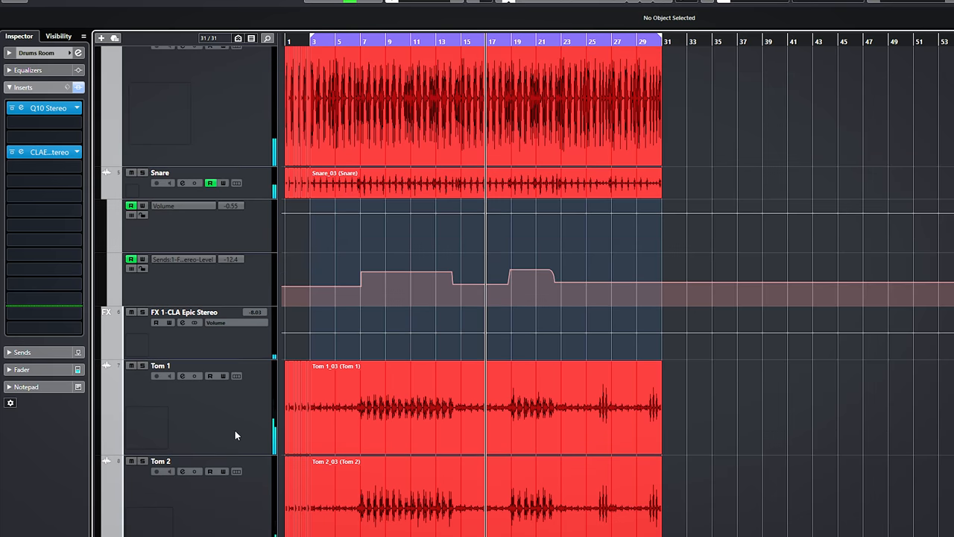
pyautogui.click(184, 312)
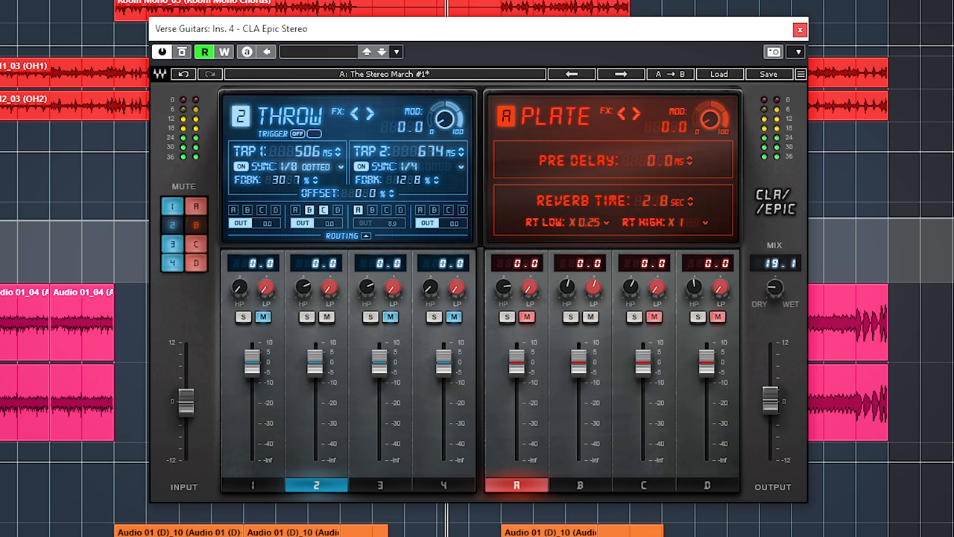
pyautogui.moveTo(781, 298)
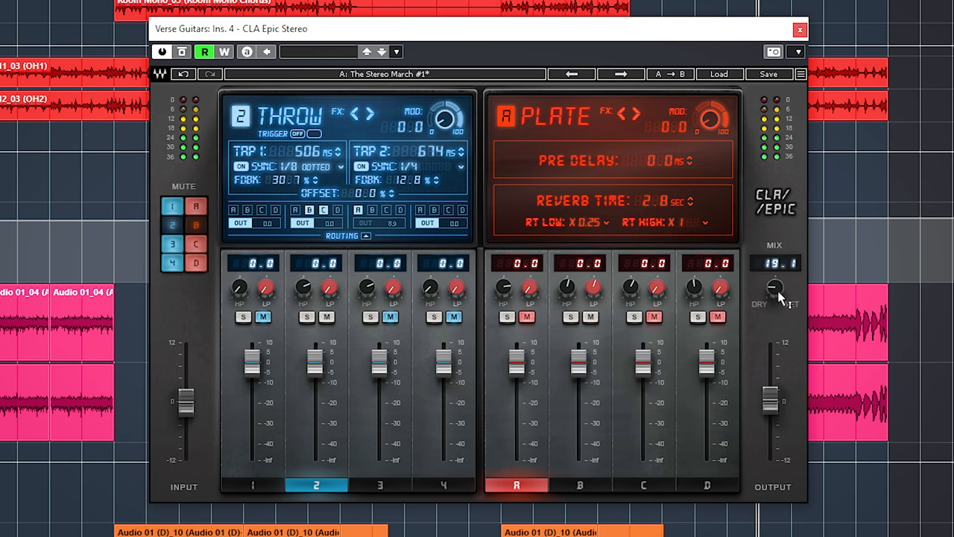
# Nudge the Verse Guitars CLA Epic mix from 19.1 to 20.6, then close it
pyautogui.moveTo(775, 289); pyautogui.dragTo(775, 284)
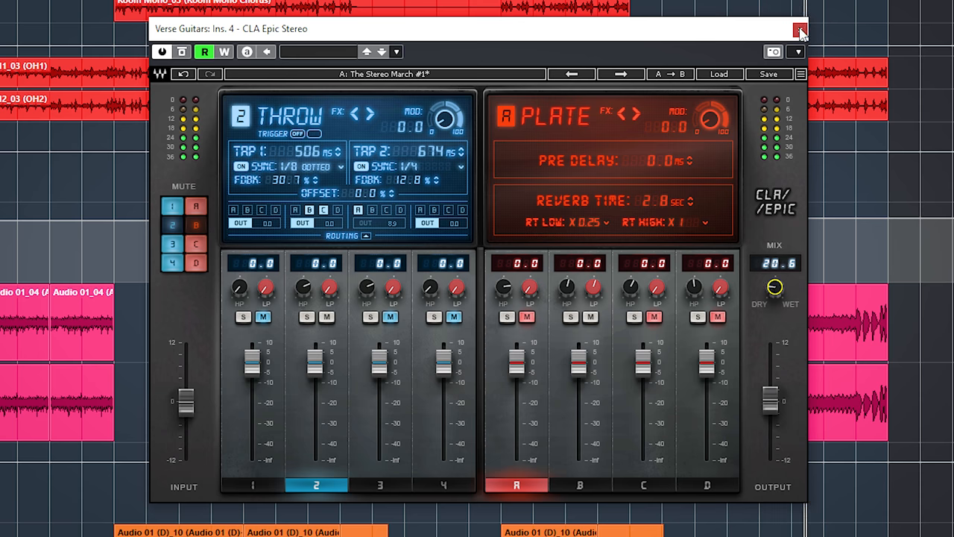
pyautogui.click(799, 29)
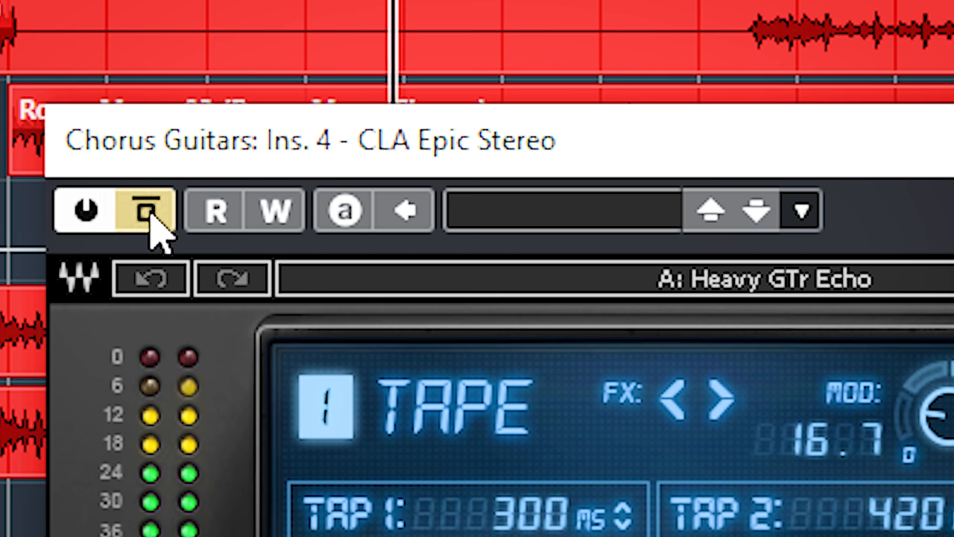
# Bypass the Chorus Guitars CLA Epic Heavy GTr Echo to compare
pyautogui.click(145, 211)
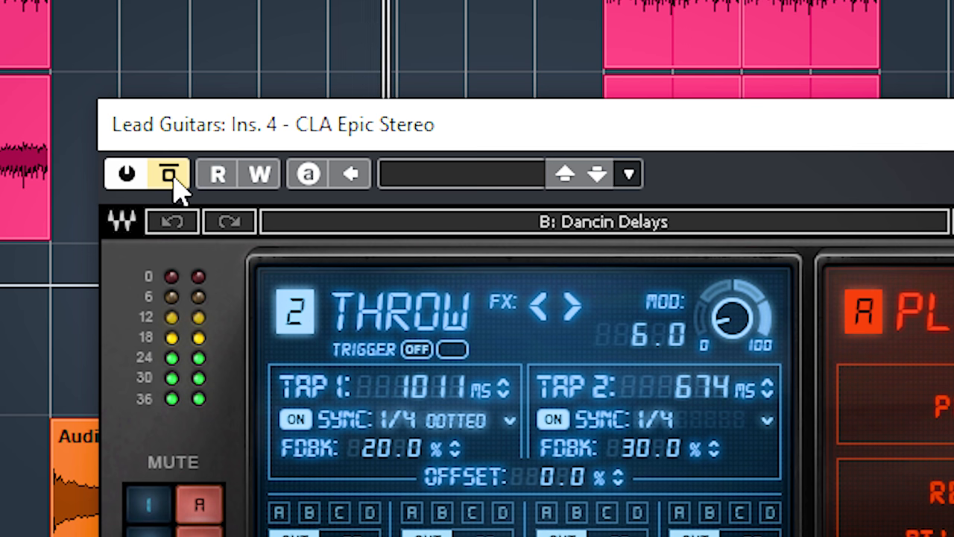
pyautogui.moveTo(116, 257)
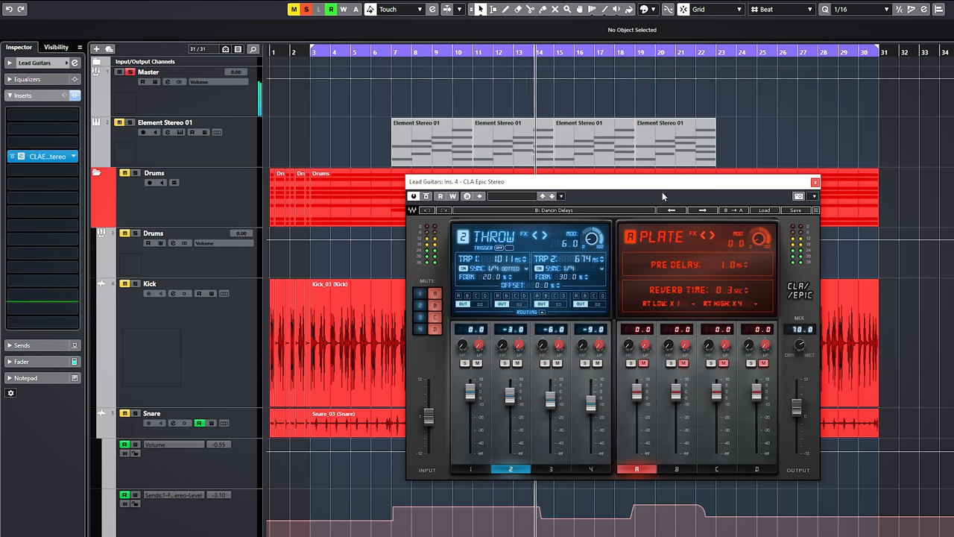
# Close Lead Guitars' Epic and open Element Stereo 01's CLA Epic on Big Strings
pyautogui.click(815, 182)
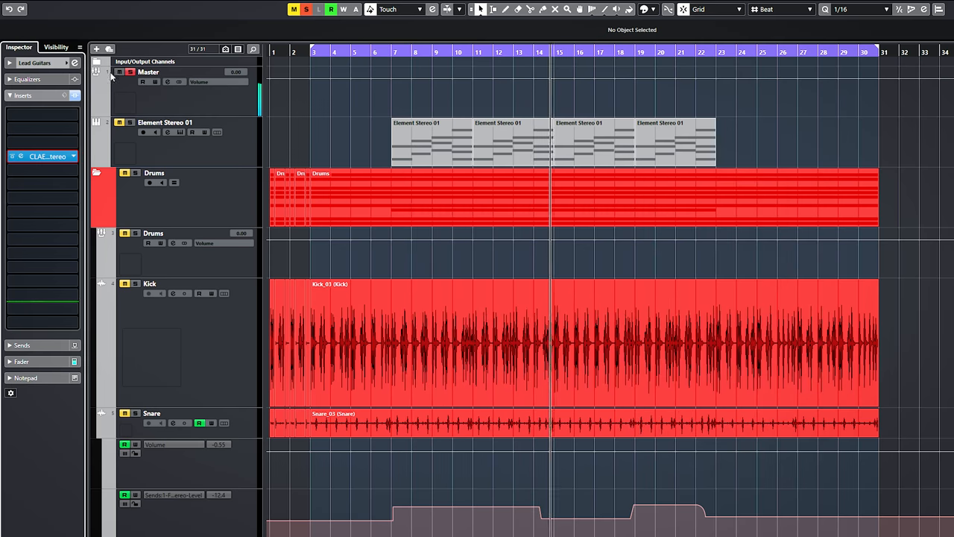
pyautogui.click(165, 123)
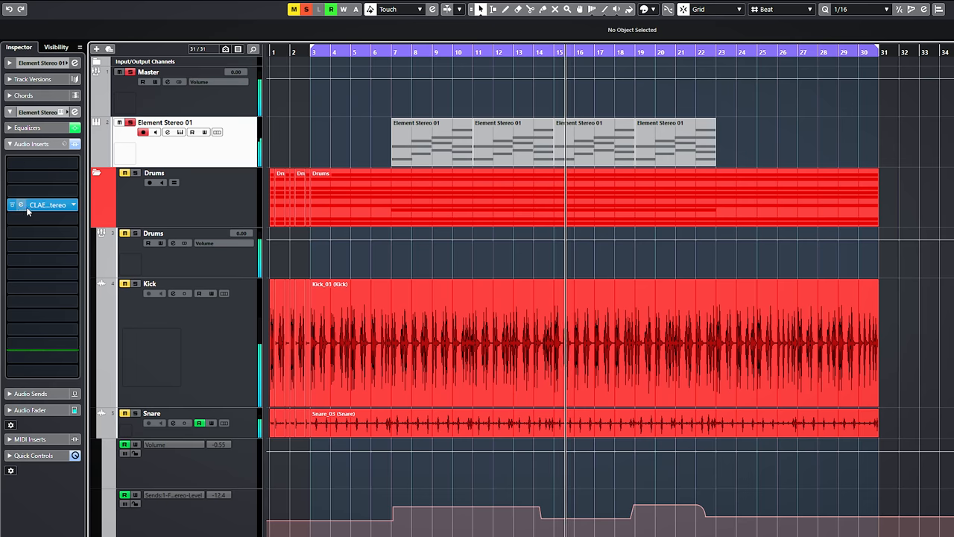
pyautogui.doubleClick(42, 204)
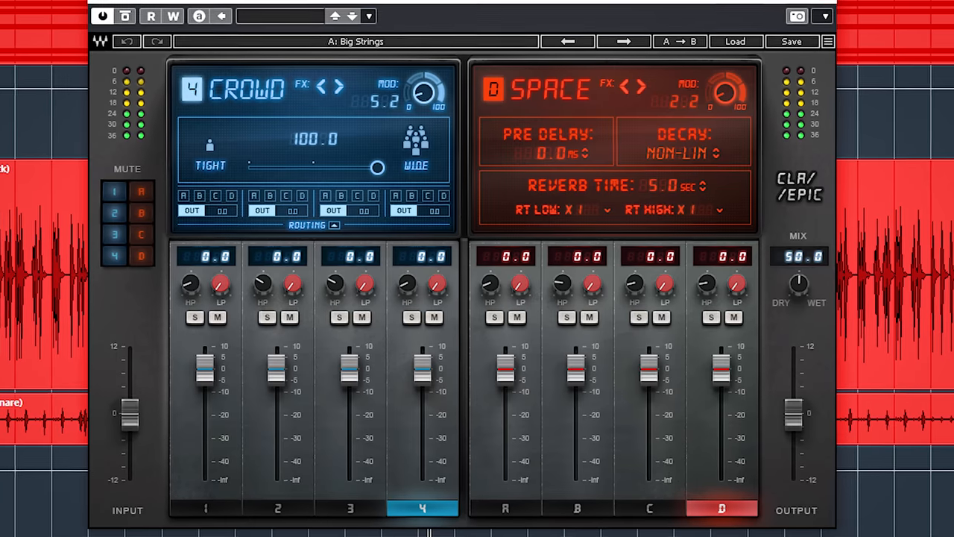